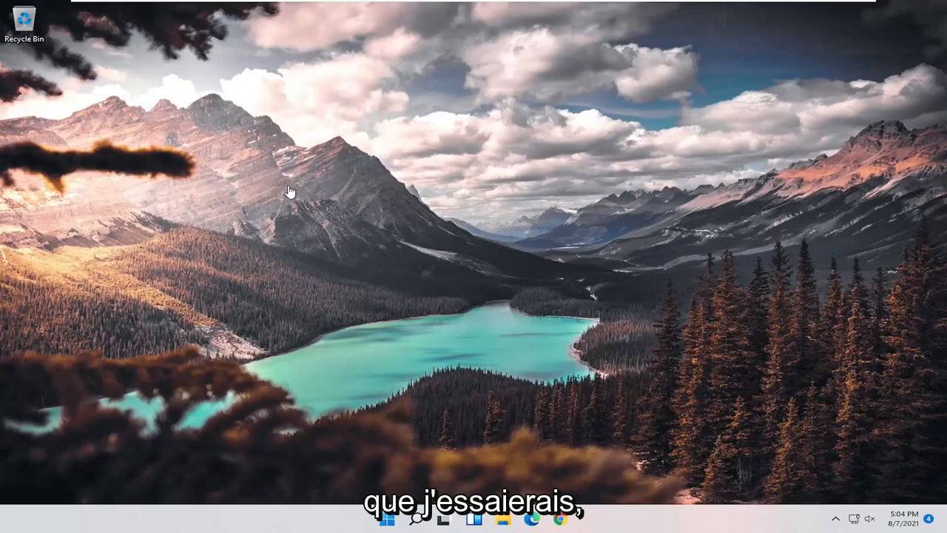
mouse_move(314, 270)
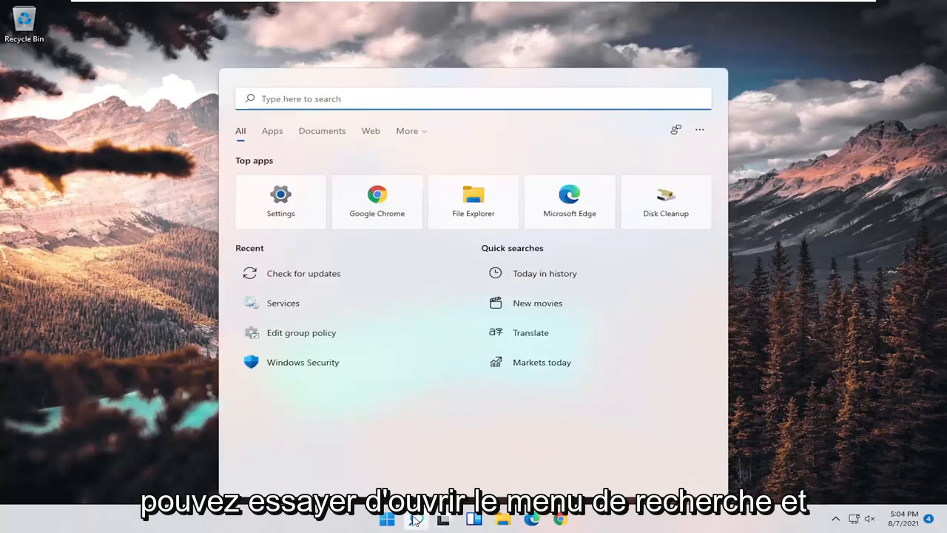
Search for 'device manager' and open Device Manager from the results.
text(device manager)
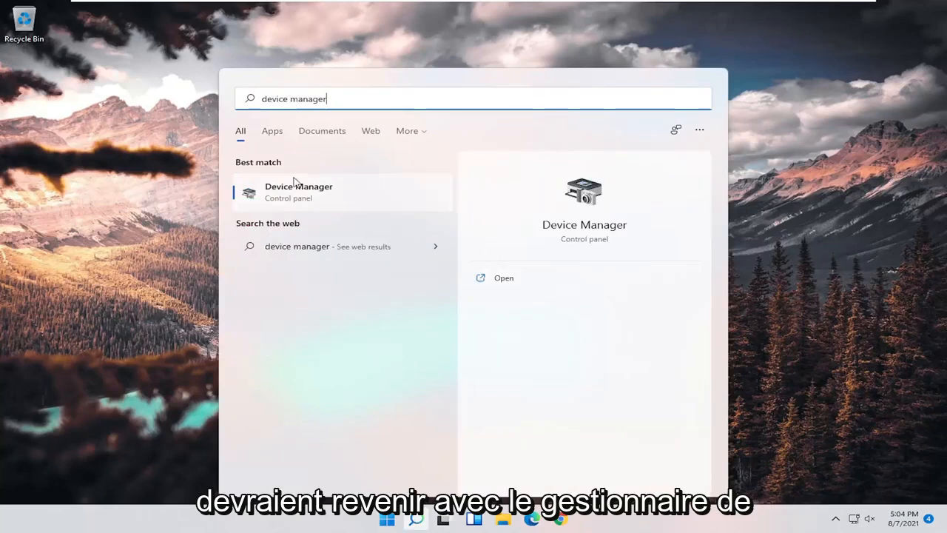
click(298, 191)
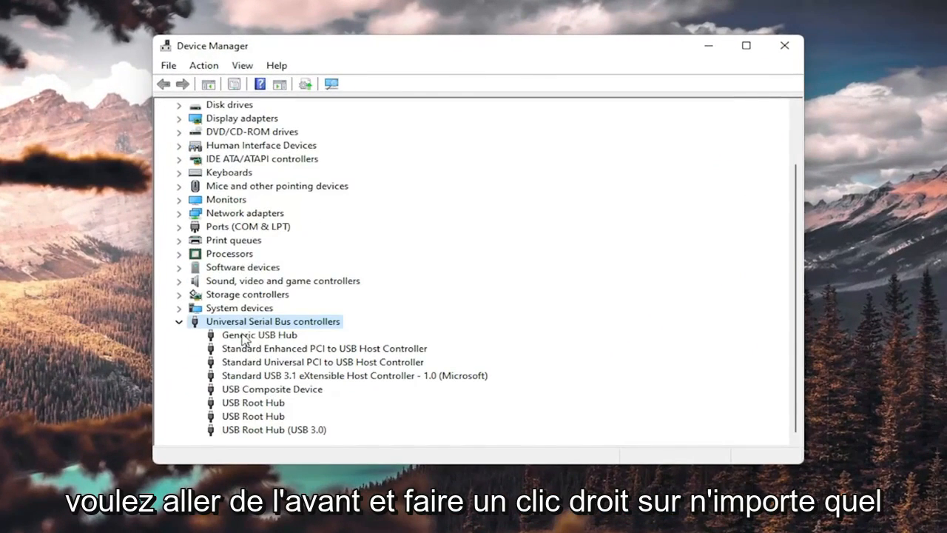
Launch the Update driver wizard for the Generic USB Hub.
right_click(259, 334)
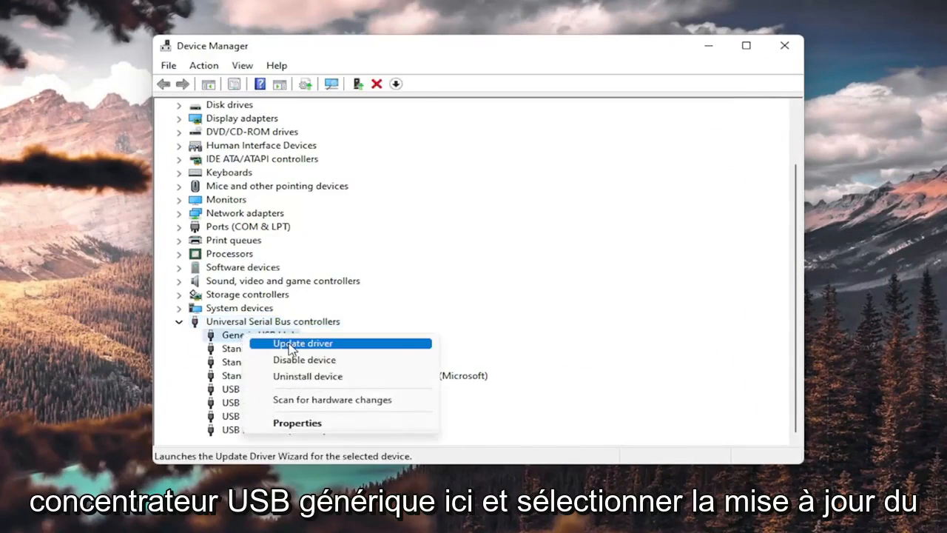
click(302, 343)
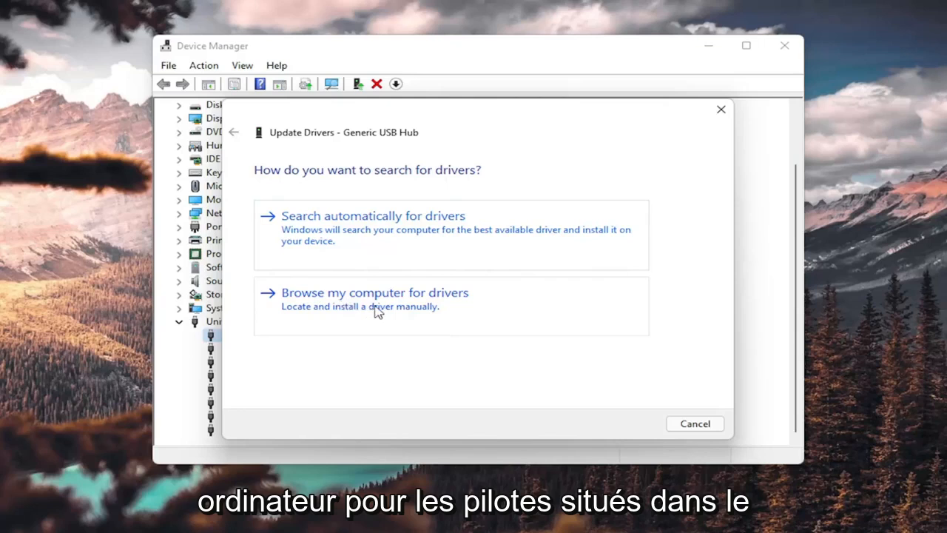
Install the Generic USB Hub driver from the on-computer compatible driver list, then close the notice.
click(374, 292)
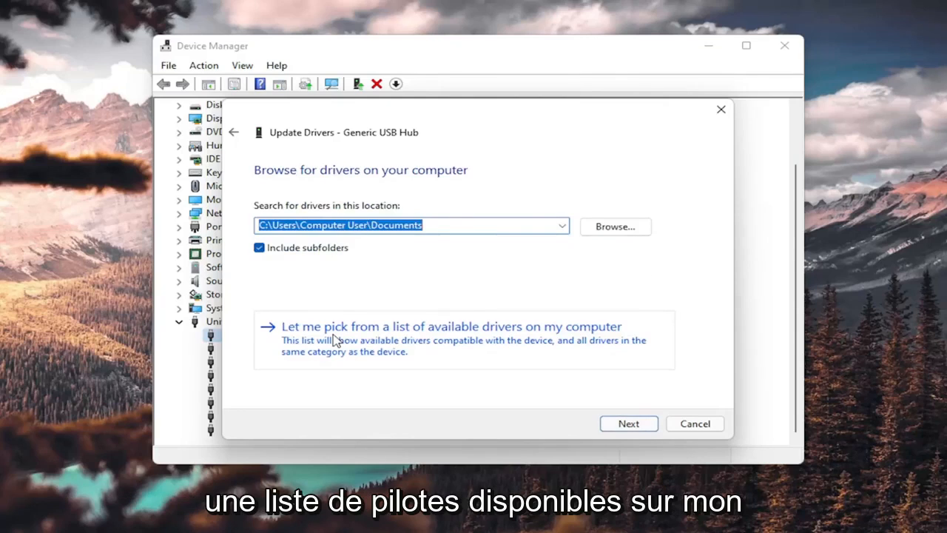
click(450, 327)
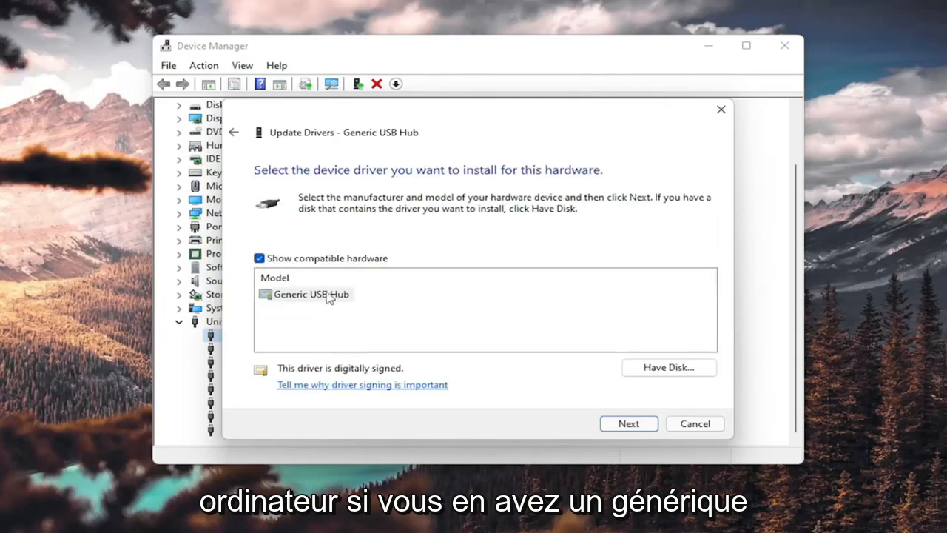
click(311, 294)
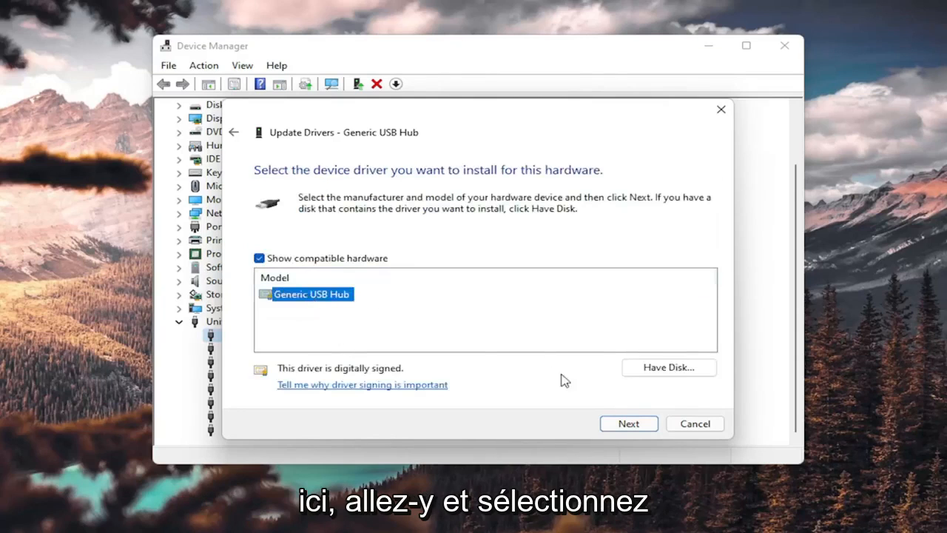
click(628, 423)
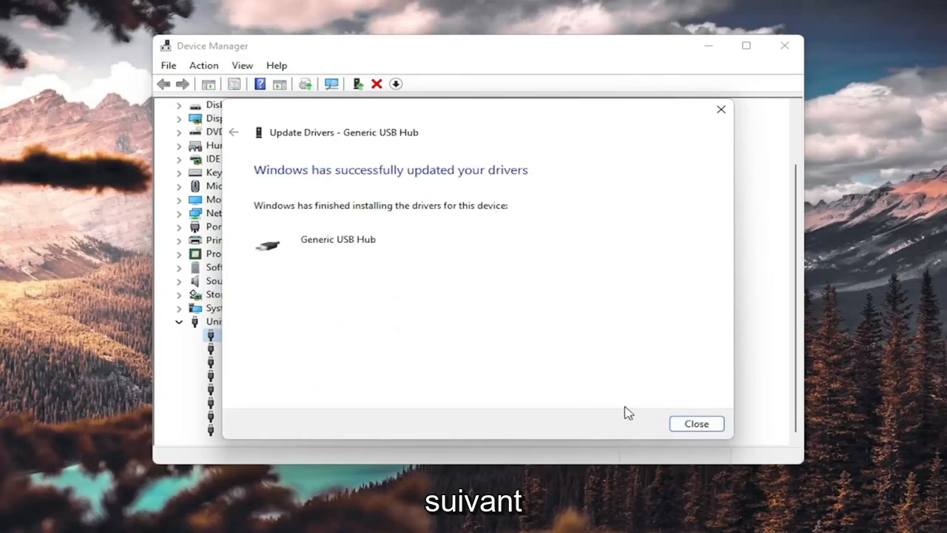
click(695, 423)
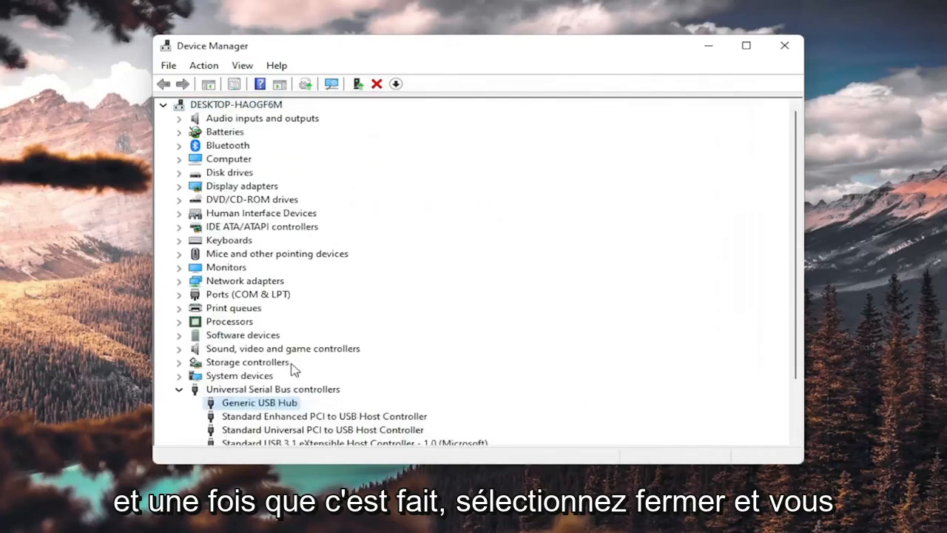
Review the Generic USB Hub context menu, dismiss it, and close Device Manager.
scroll(down, 3)
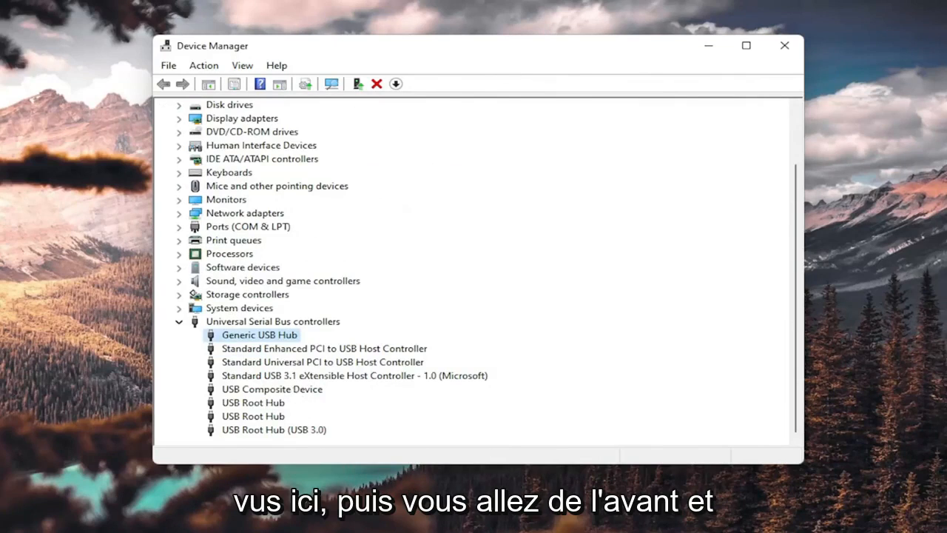
mouse_move(285, 357)
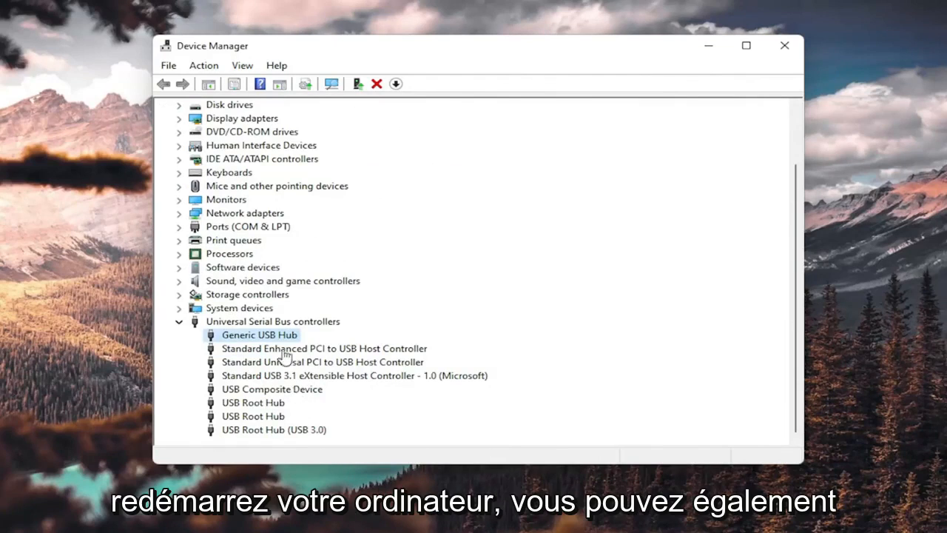
right_click(259, 334)
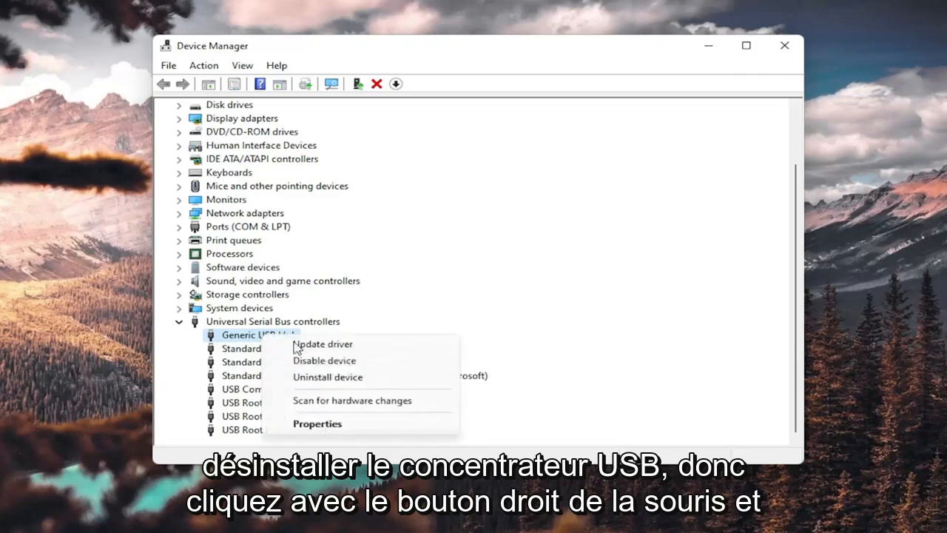
click(327, 377)
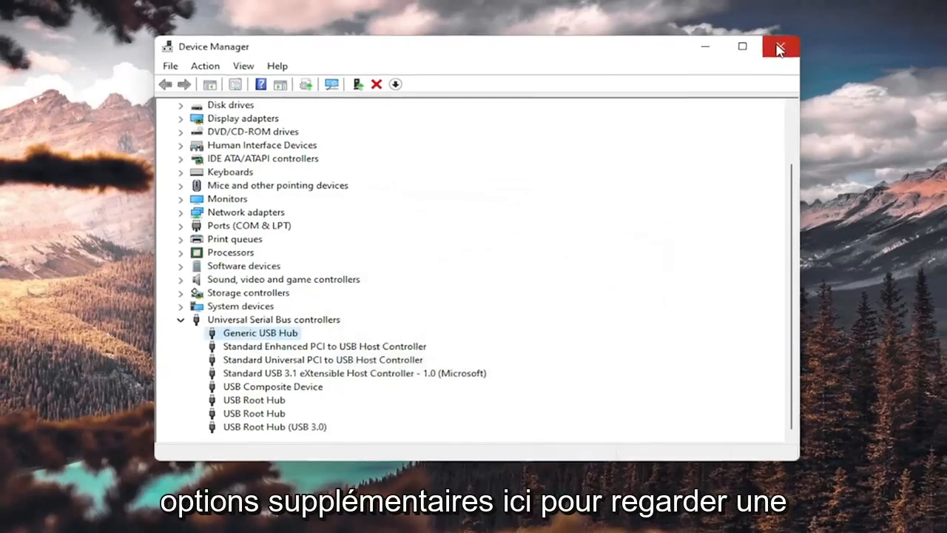
click(779, 46)
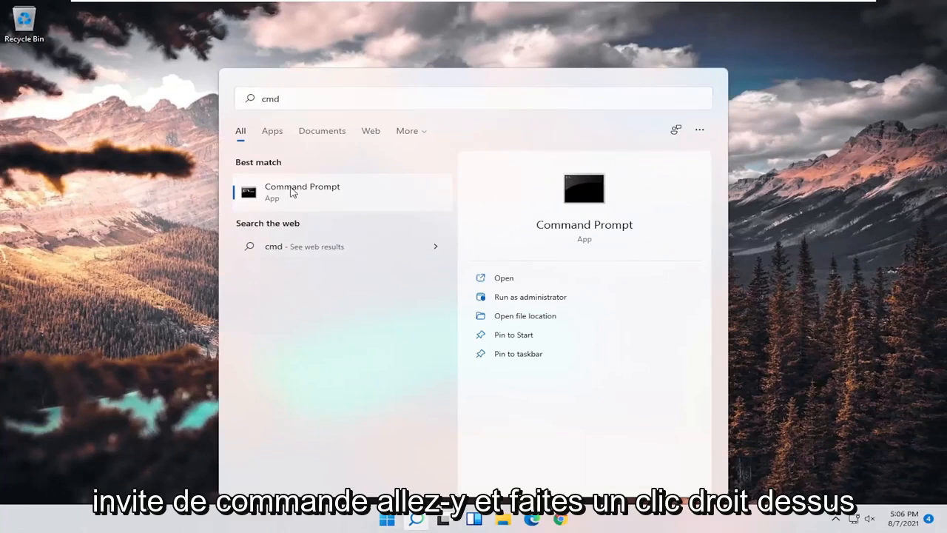
Run Command Prompt as administrator and approve the User Account Control prompt.
click(529, 297)
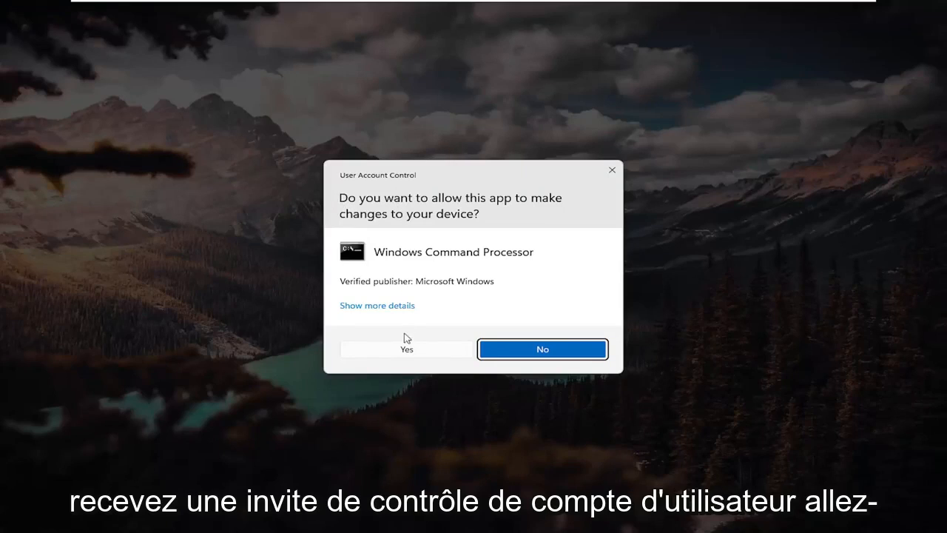
click(406, 348)
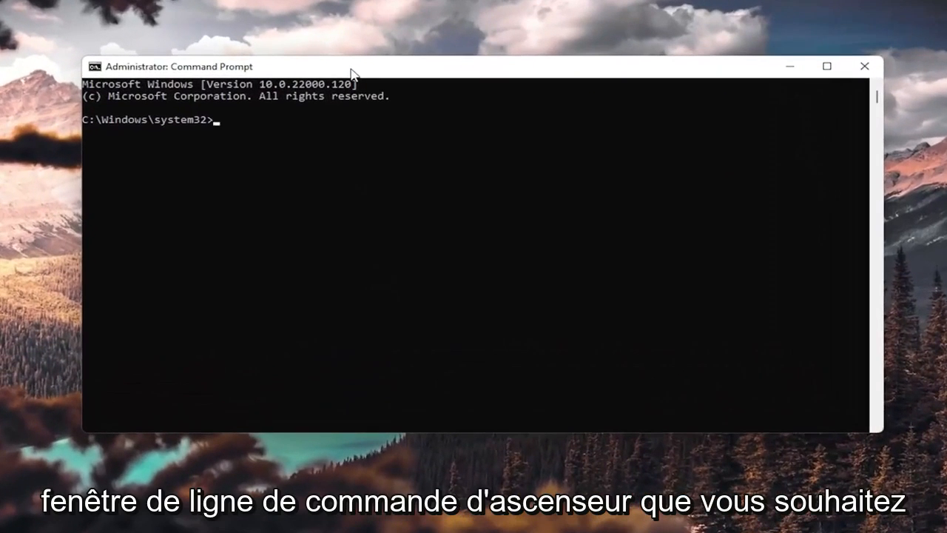
Run 'sfc /scannow' at the administrator command prompt.
text(sfc /sca)
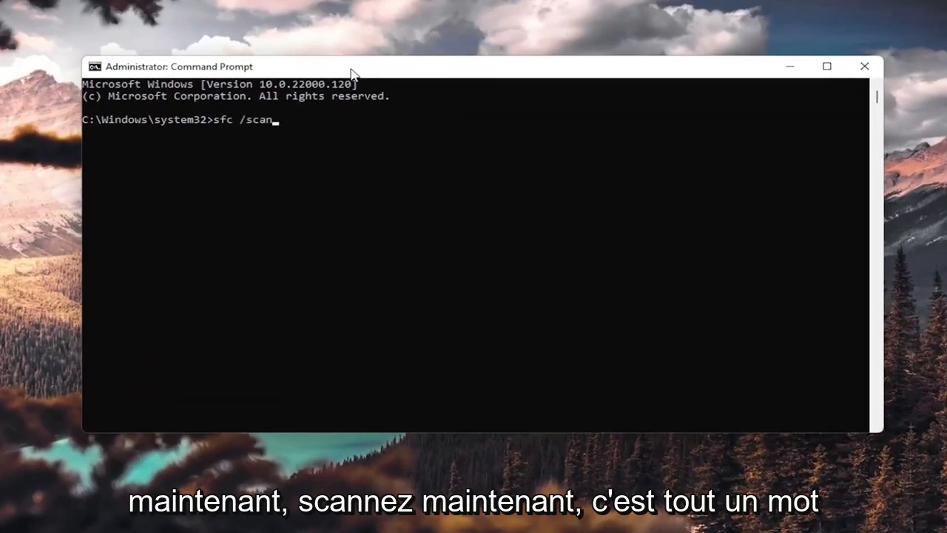
text(now)
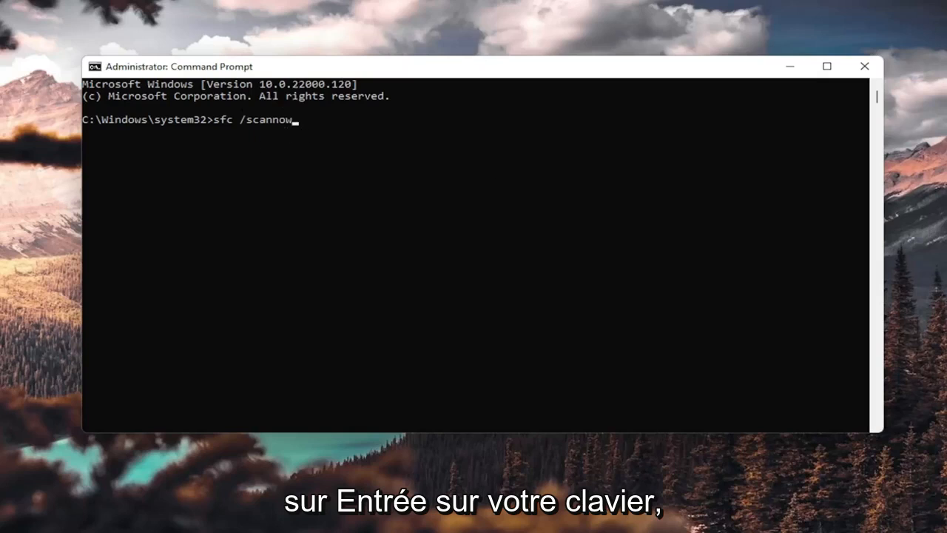
mouse_move(330, 131)
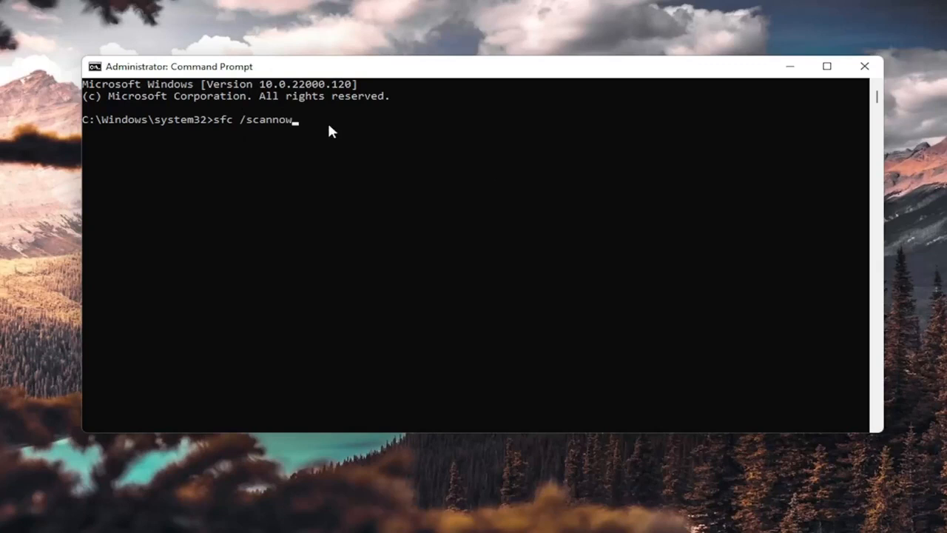
key(enter)
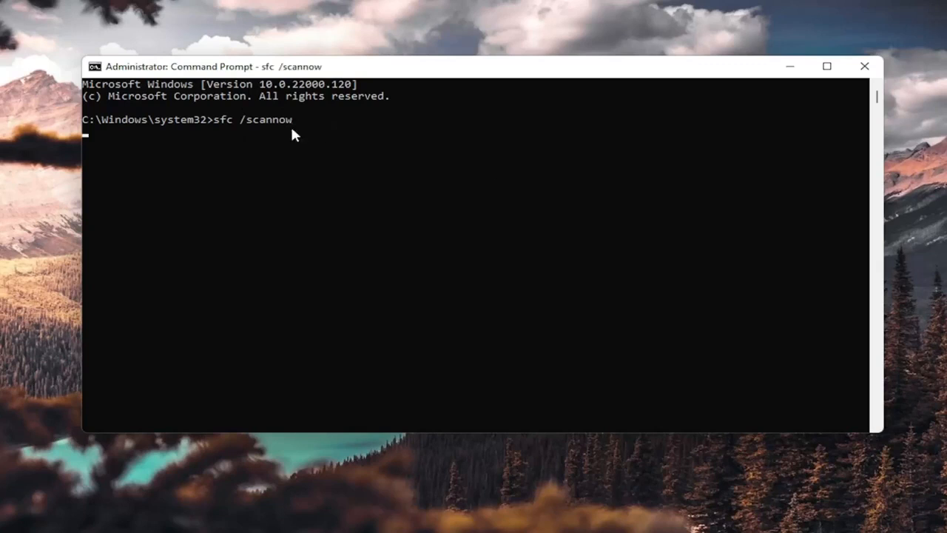
key(enter)
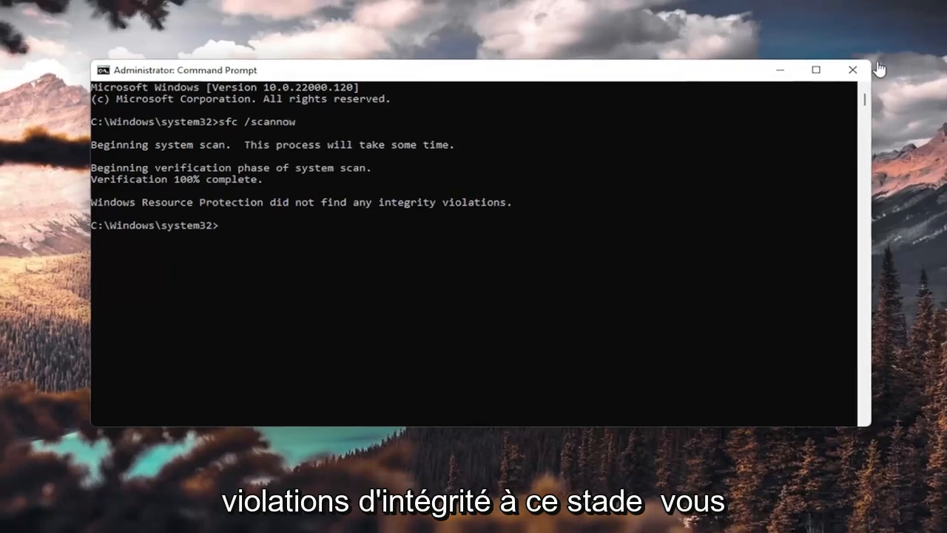
Close the Command Prompt window and restart Windows from the Start context menu.
click(852, 70)
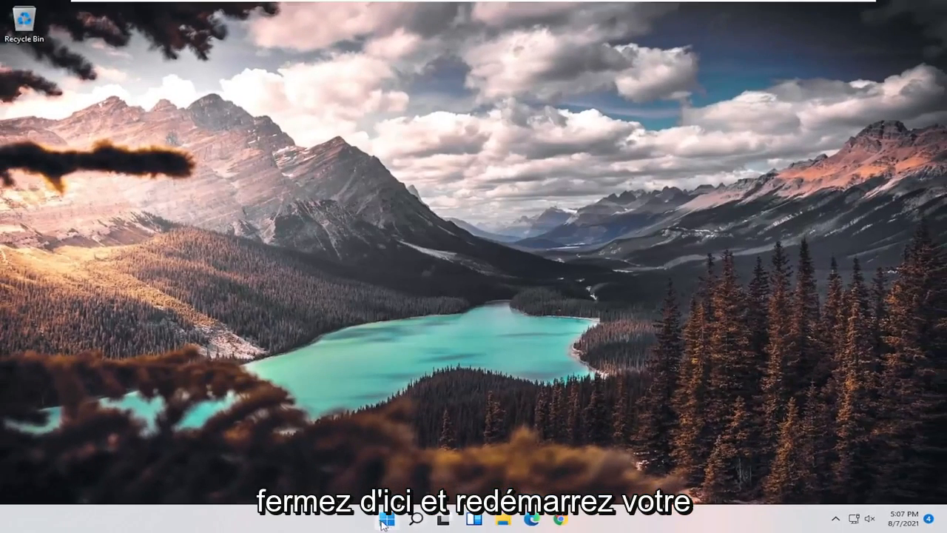
right_click(386, 518)
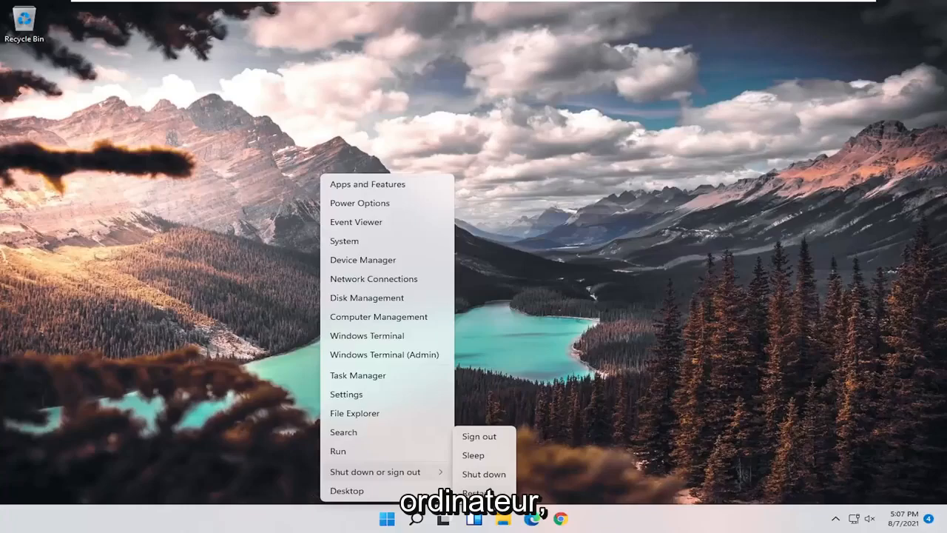
click(479, 436)
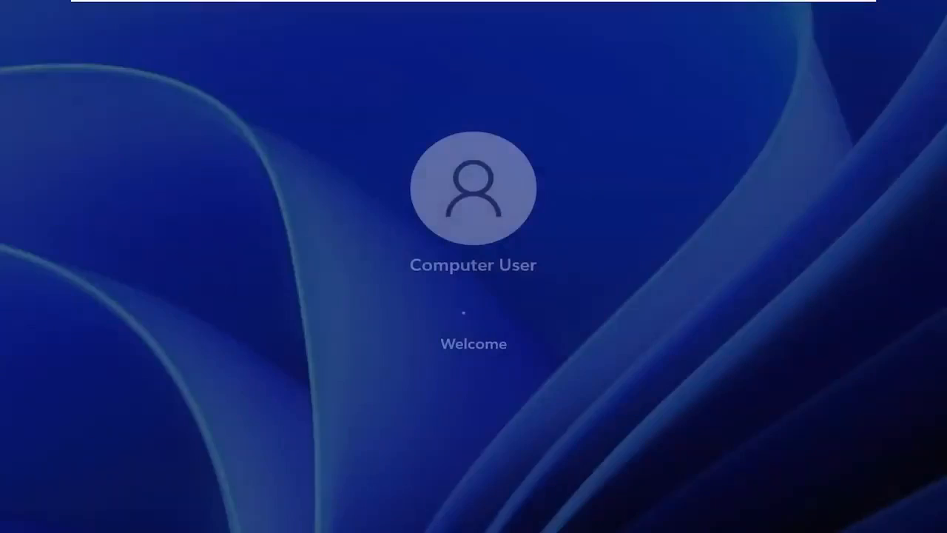